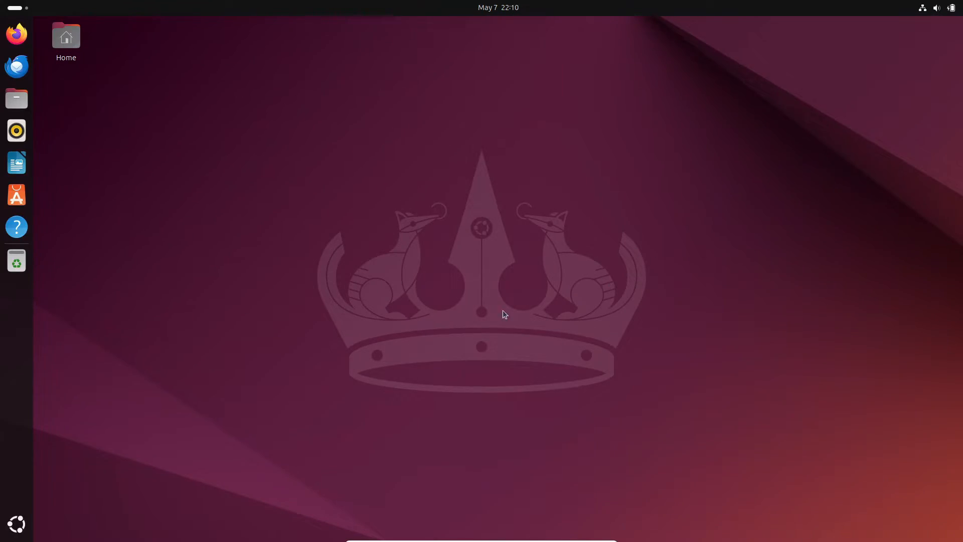
- Open the app grid, then briefly open and close the quick settings menu
left_click(16, 523)
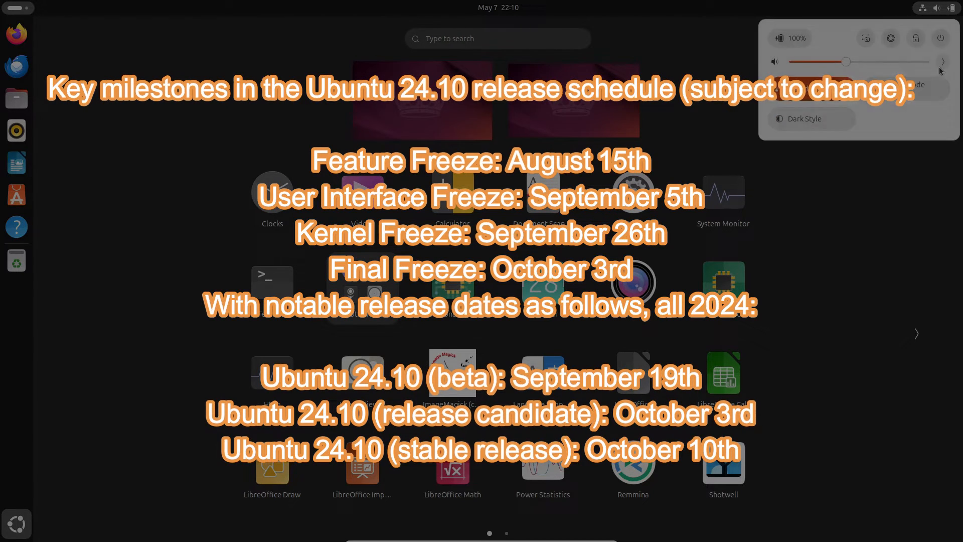
left_click(405, 28)
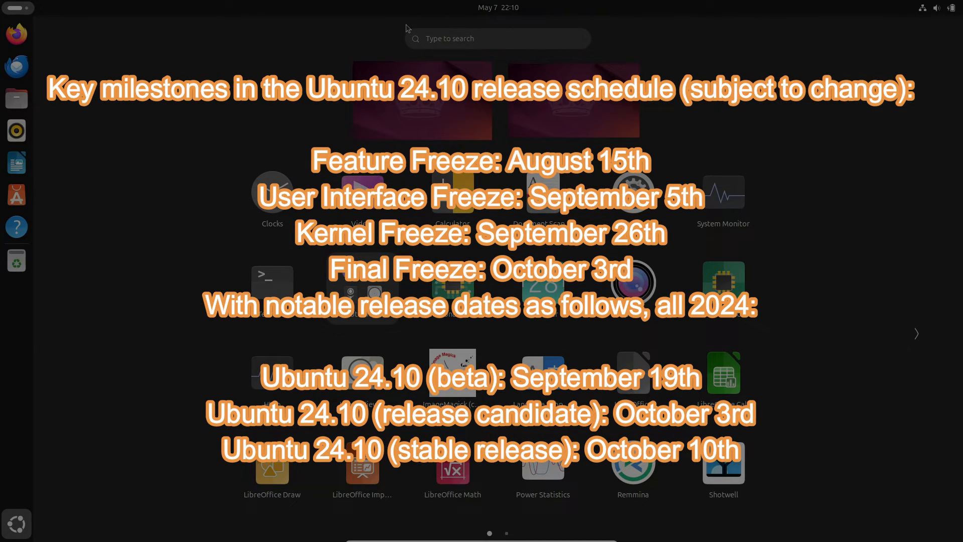
left_click(498, 8)
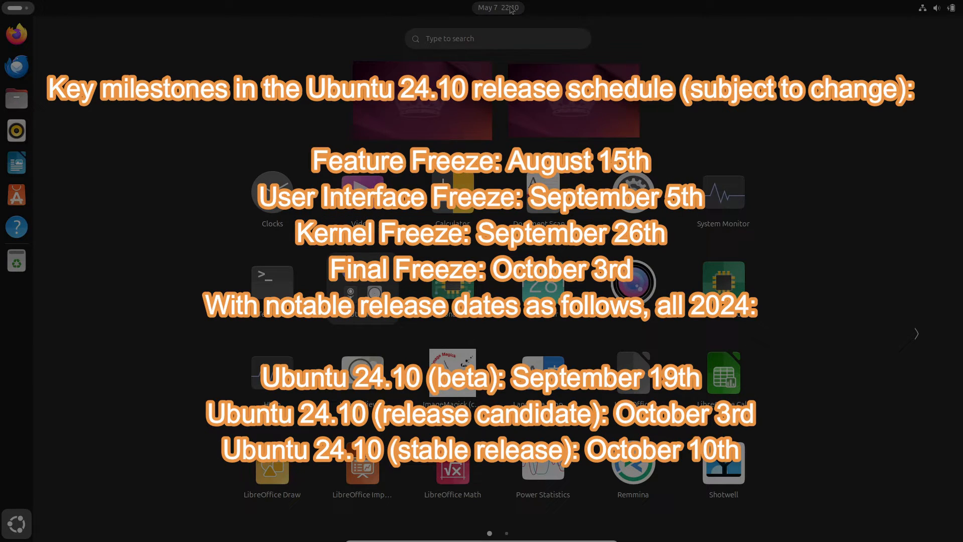
mouse_move(128, 31)
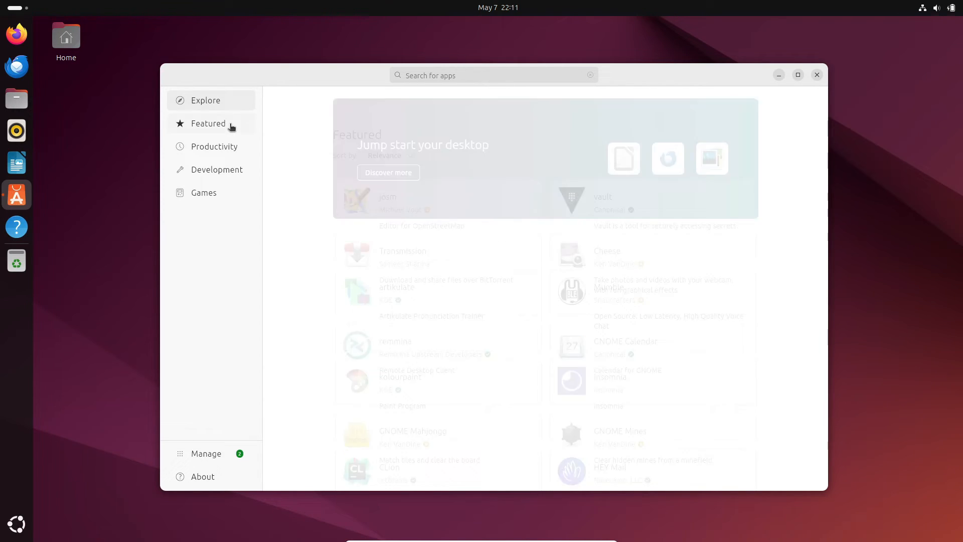
- Browse App Center's Featured, Productivity, Development and Games categories, then close the store
left_click(208, 123)
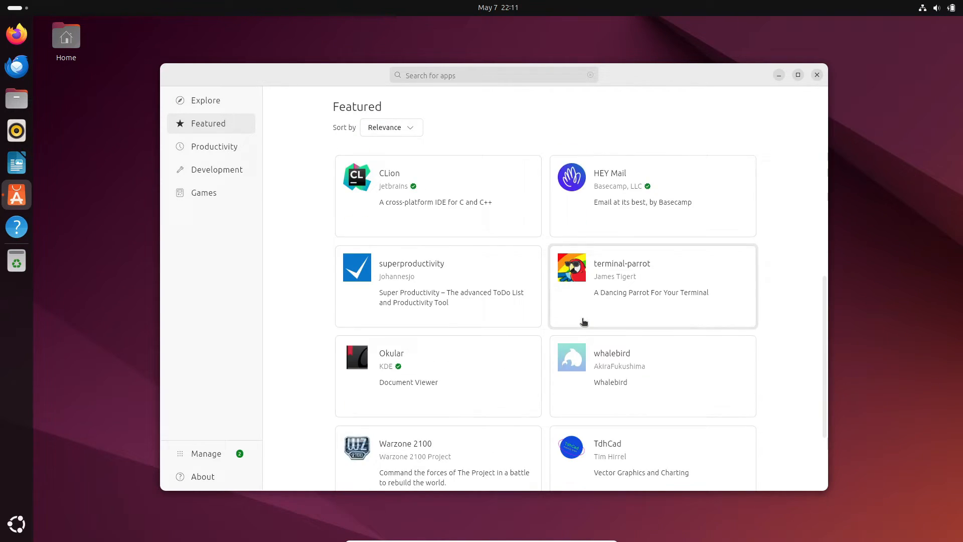
scroll("down", 3)
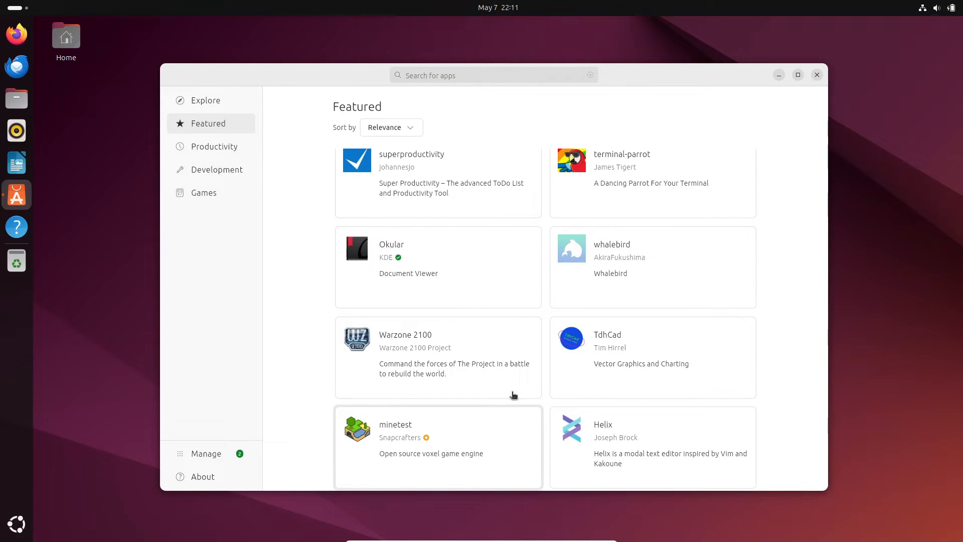
left_click(215, 146)
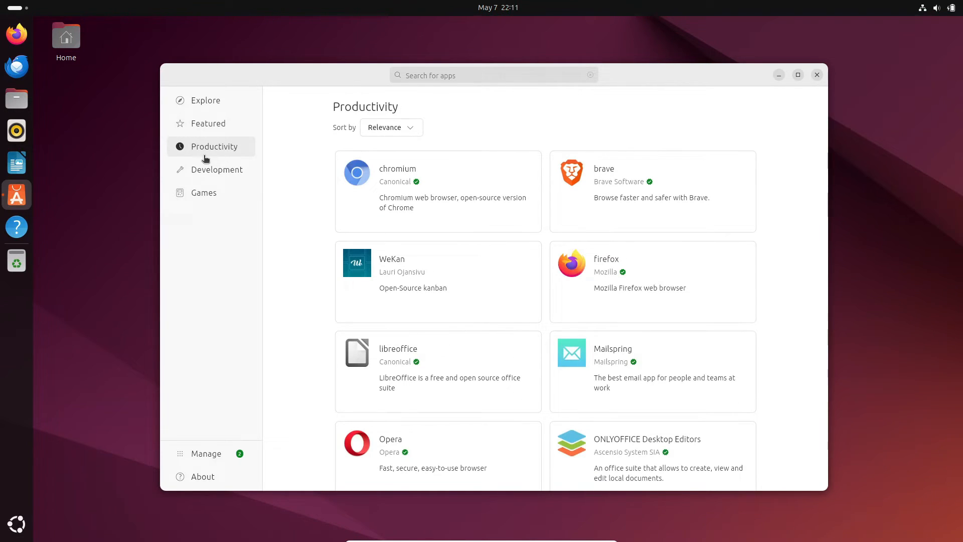
left_click(217, 169)
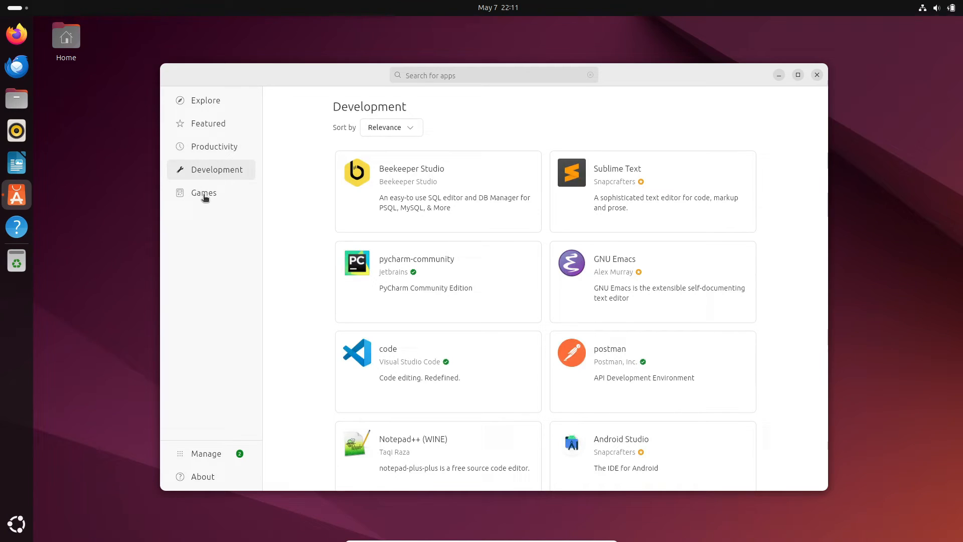
left_click(816, 74)
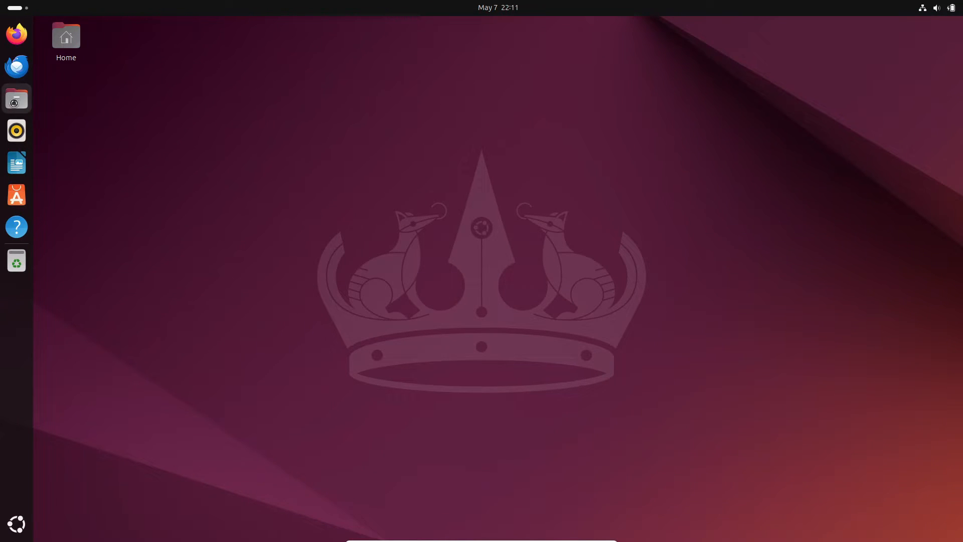
left_click(16, 98)
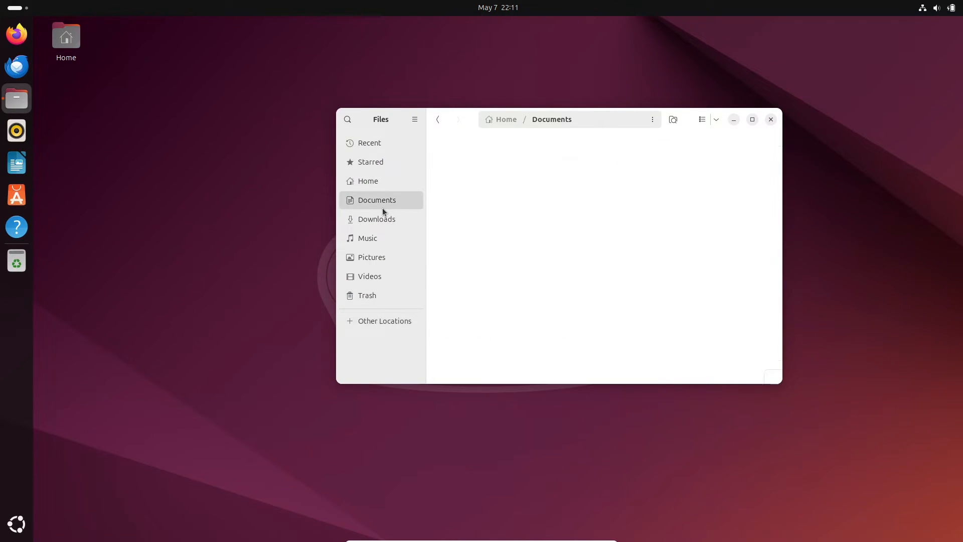
left_click(370, 143)
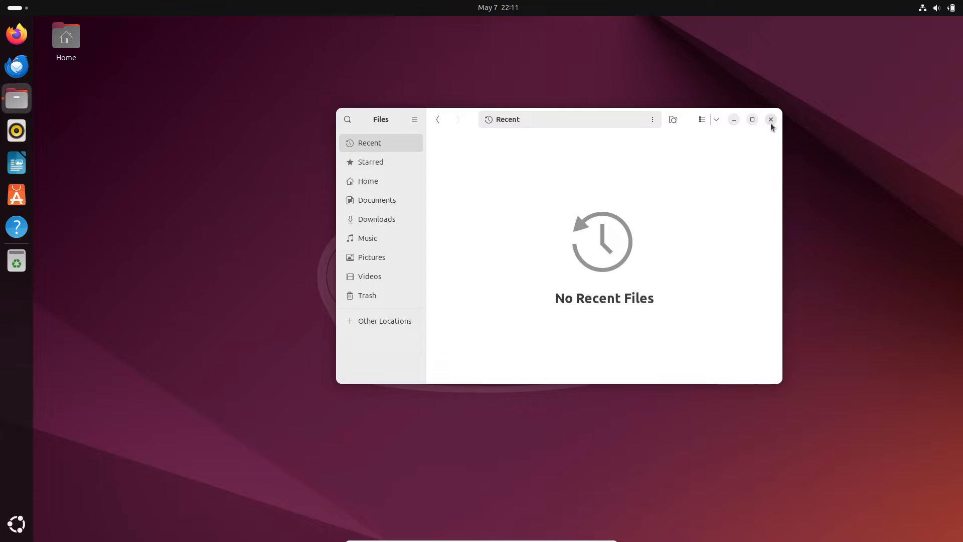
left_click(771, 120)
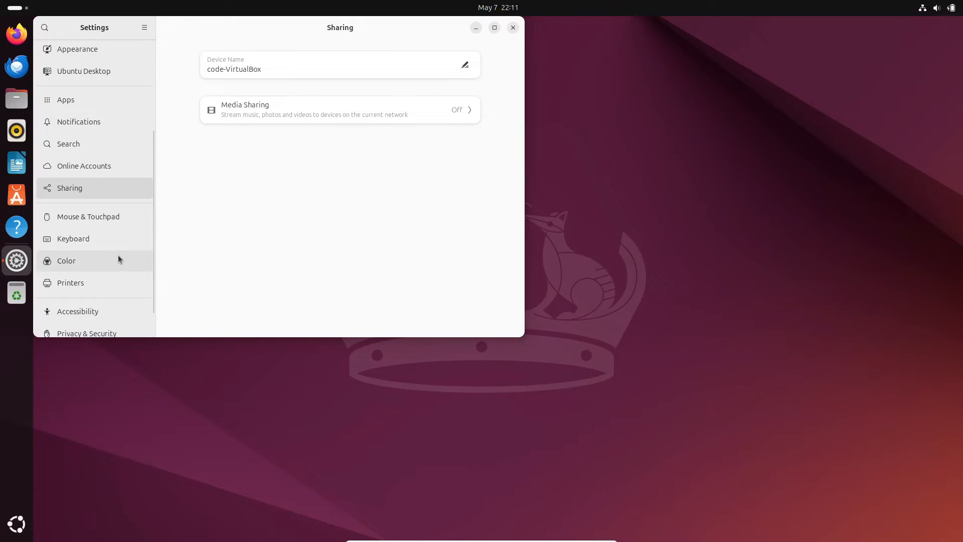
- View the System > About hardware and OS details and the Settings app's version dialog
left_click(69, 322)
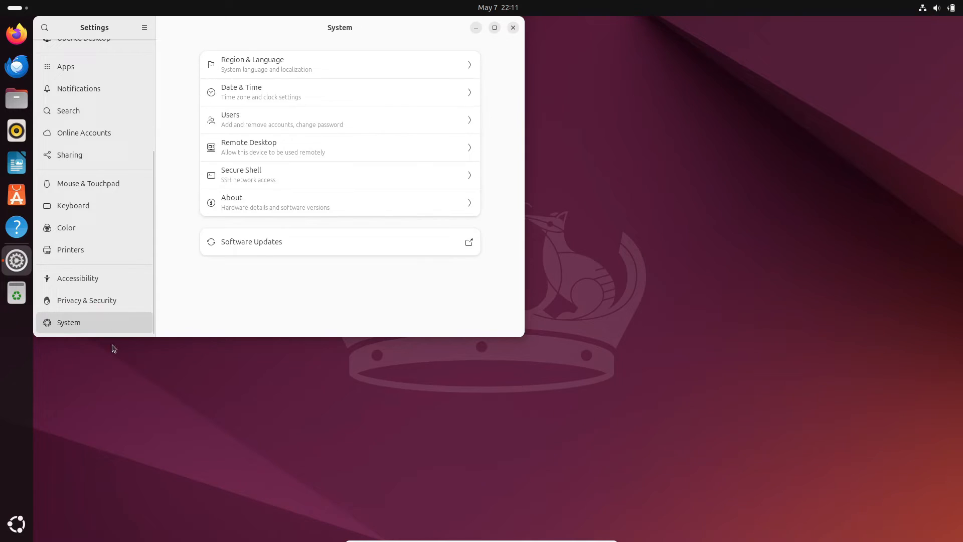
left_click(251, 241)
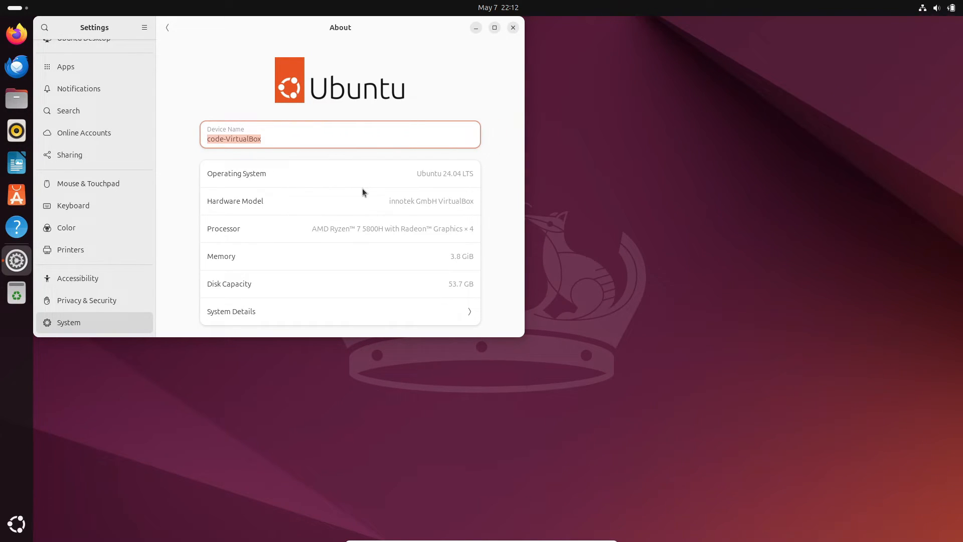
mouse_move(358, 202)
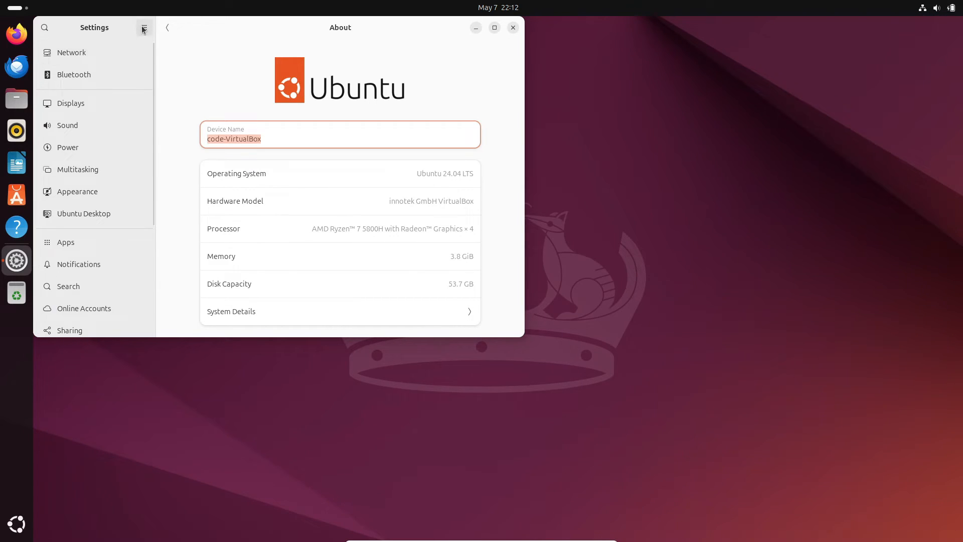
left_click(144, 28)
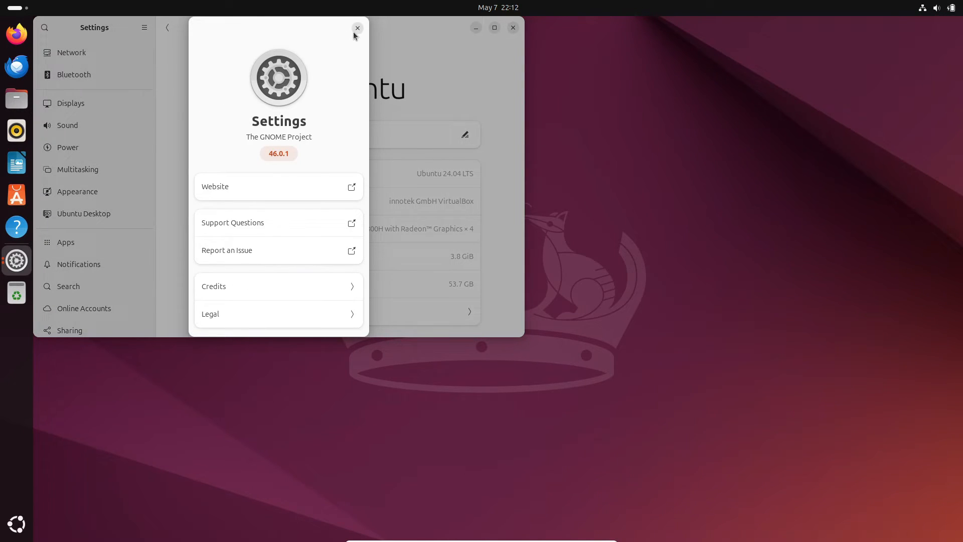
left_click(357, 29)
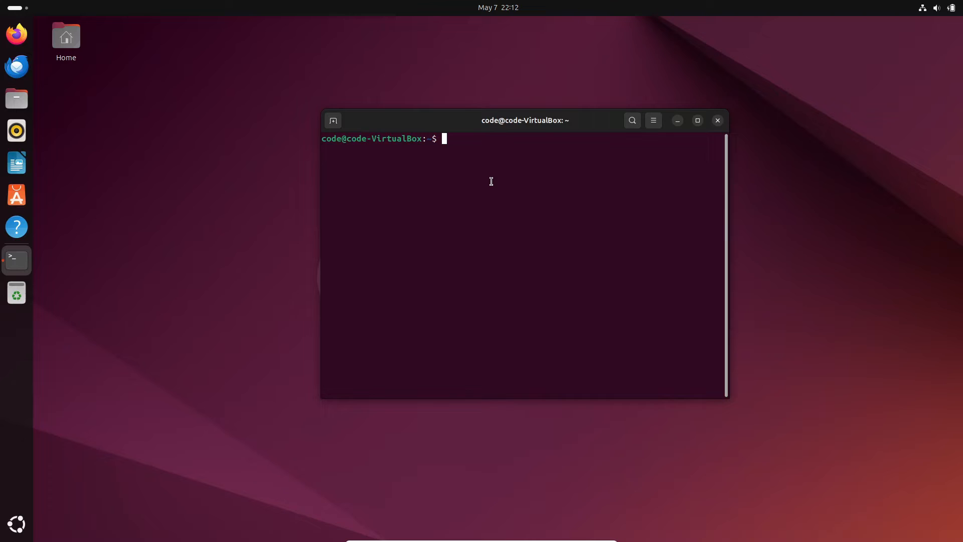
- Run neofetch to display the Ubuntu 24.04 system summary
type("neofetch")
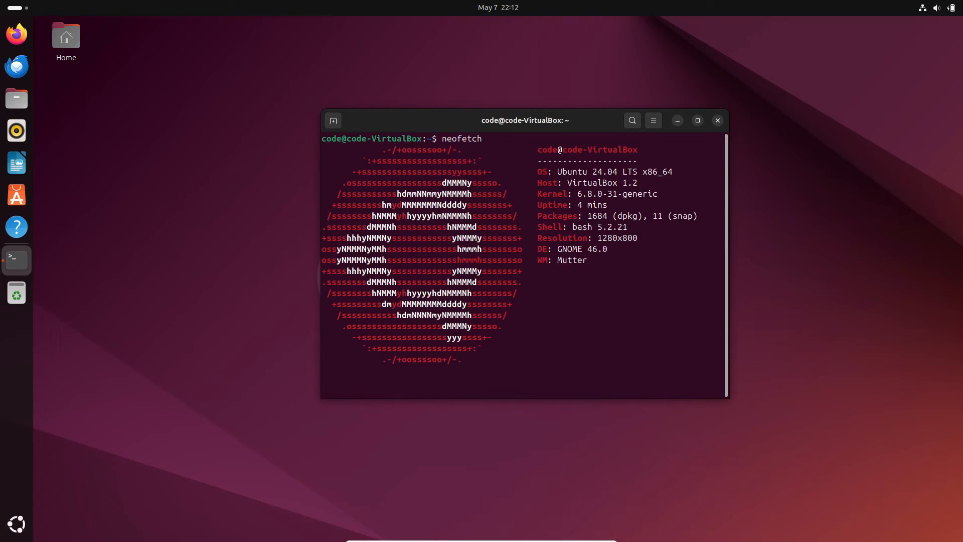
key("Return")
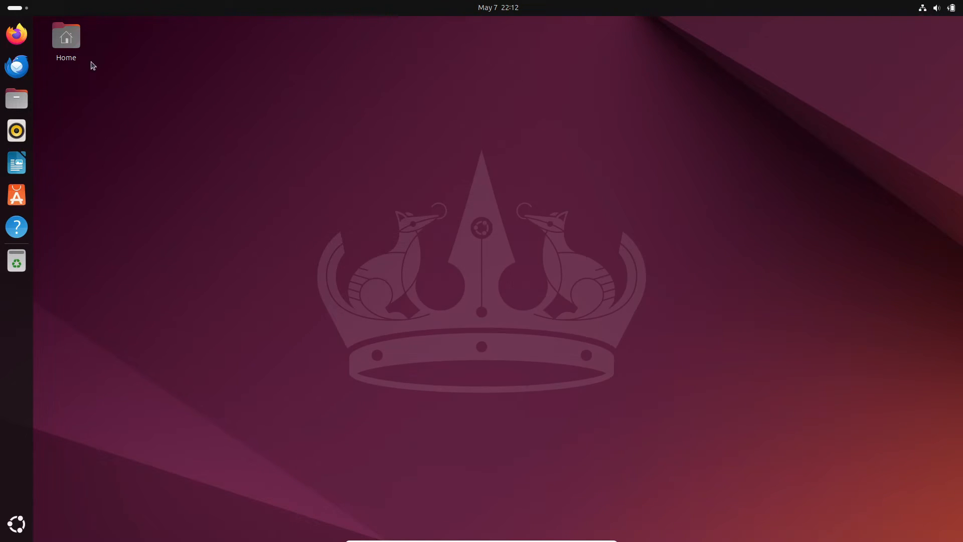
mouse_move(16, 523)
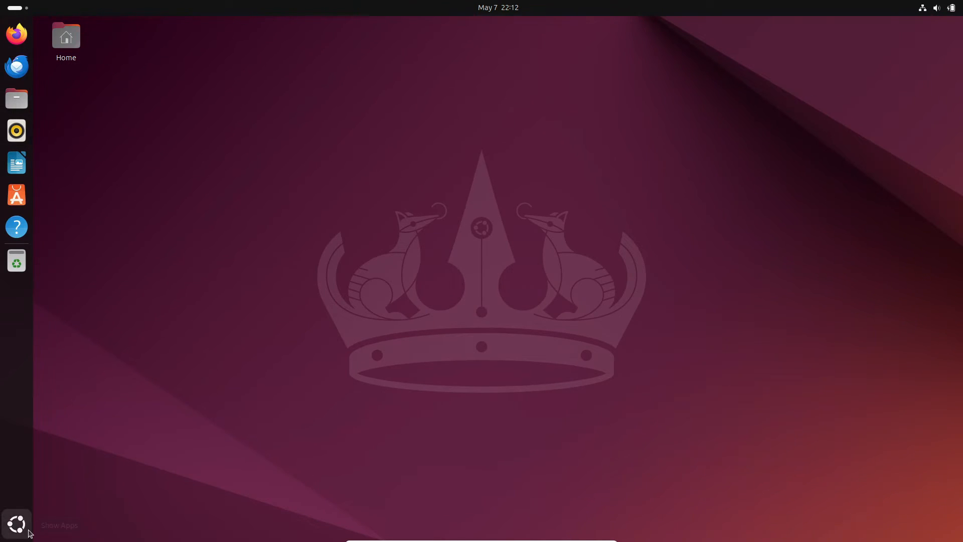
left_click(16, 525)
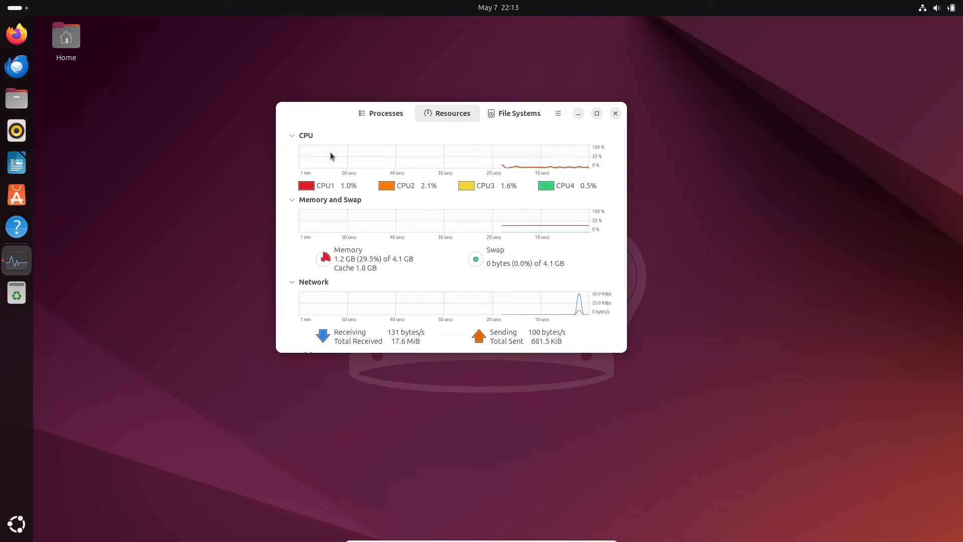
mouse_move(447, 66)
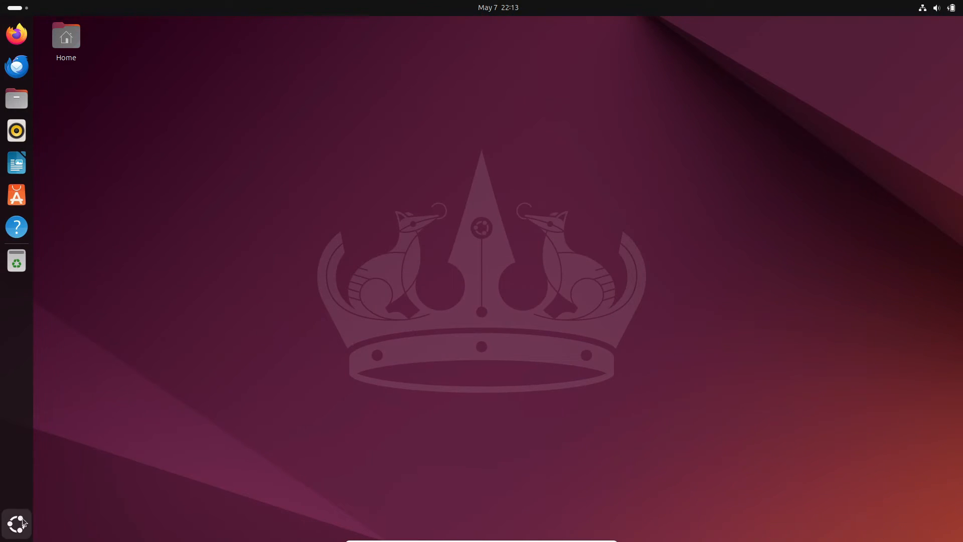
- Open the installed-apps grid and launch LibreOffice from it
left_click(17, 524)
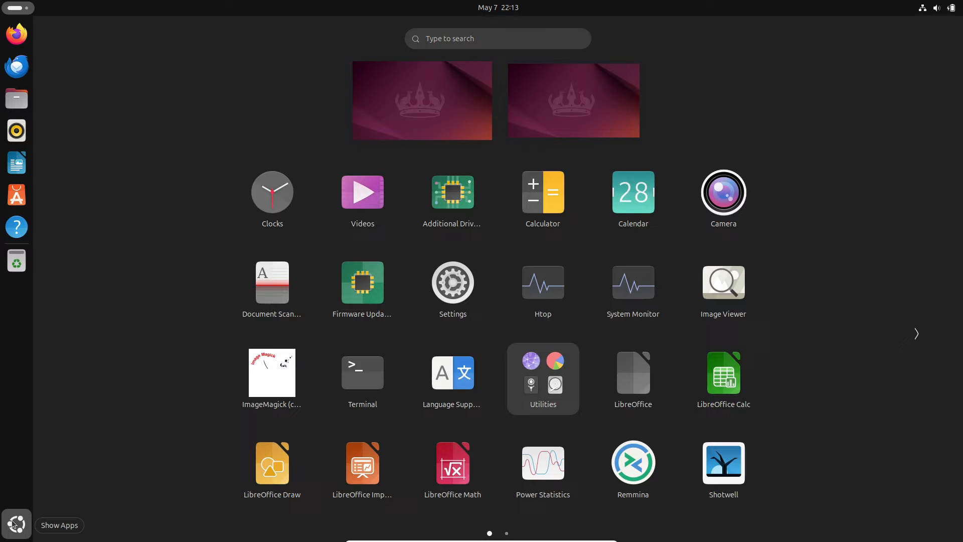
left_click(917, 334)
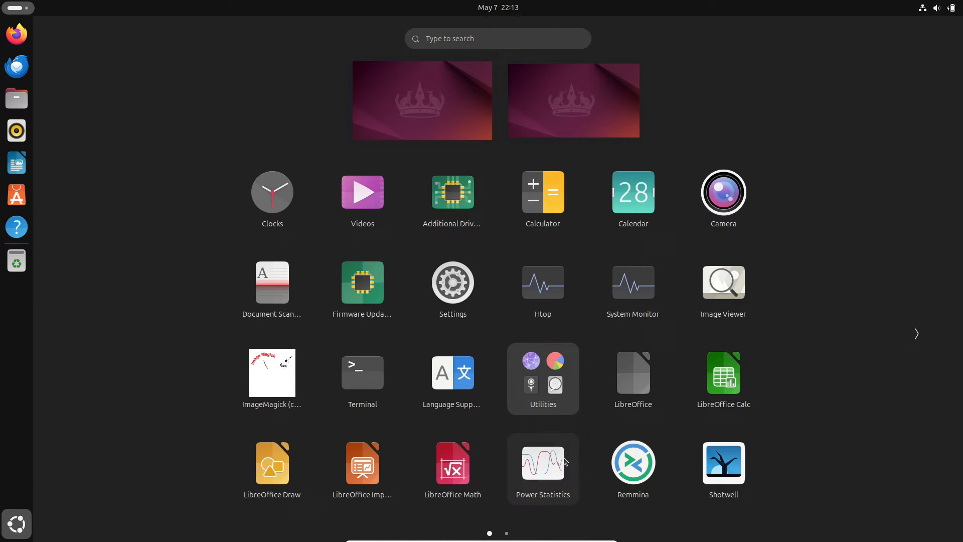
left_click(543, 462)
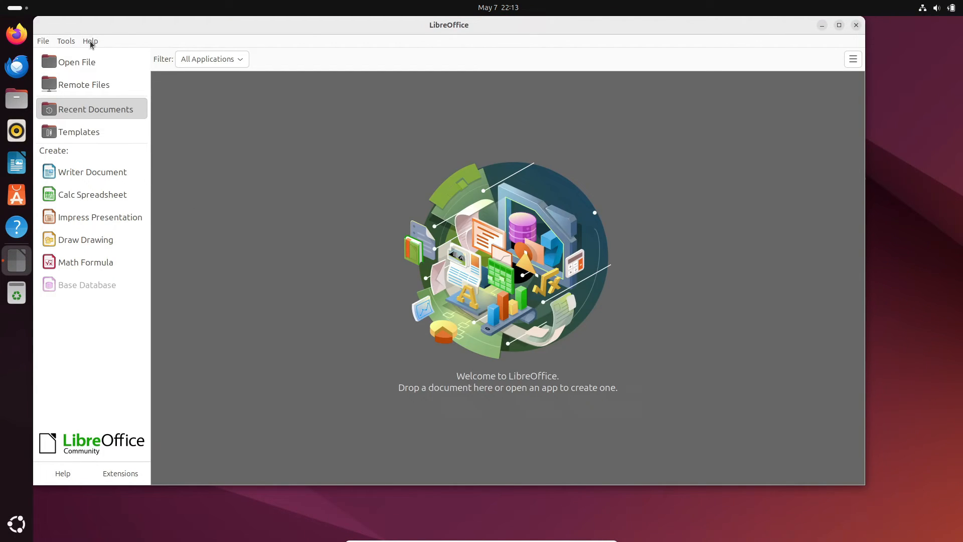
- View LibreOffice version 24.2.2.2 under Help > About, then quit LibreOffice
left_click(90, 40)
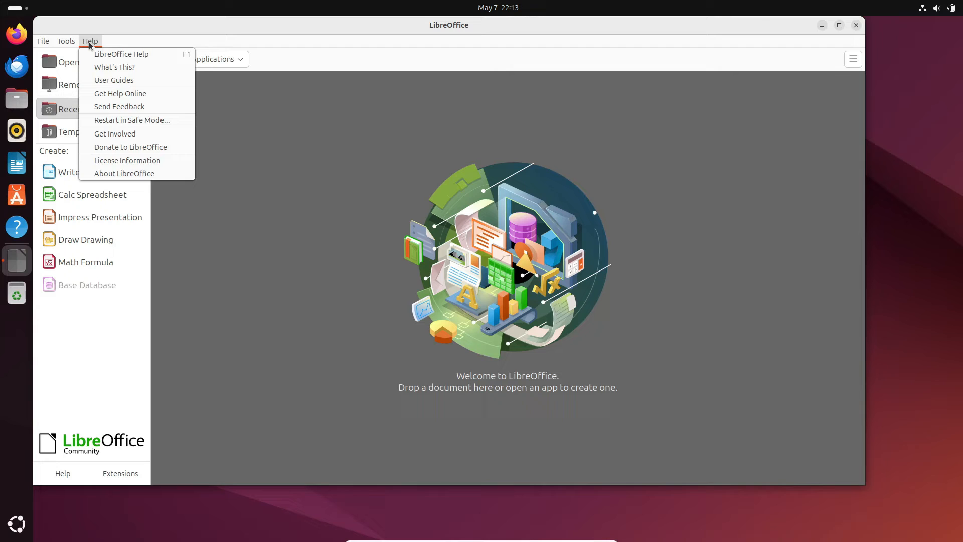
left_click(124, 173)
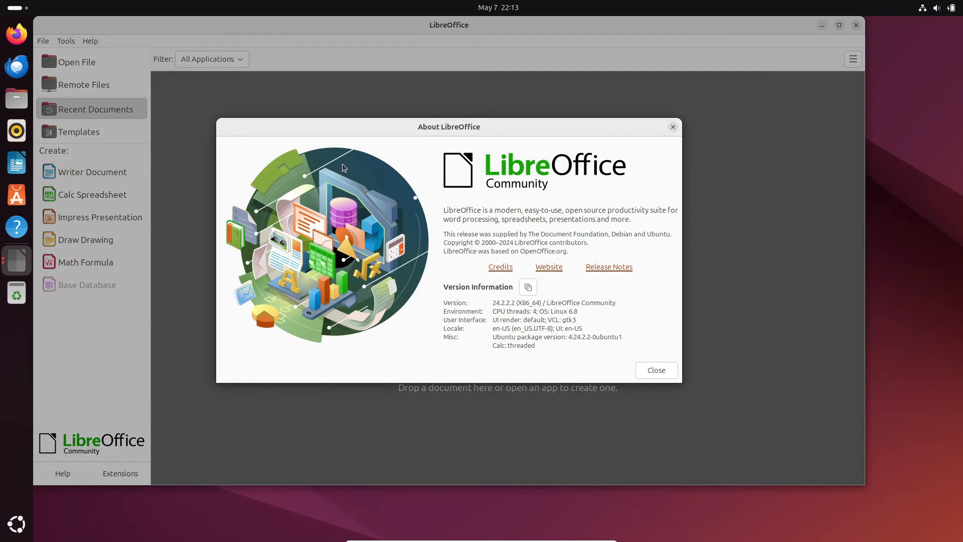
left_click(672, 126)
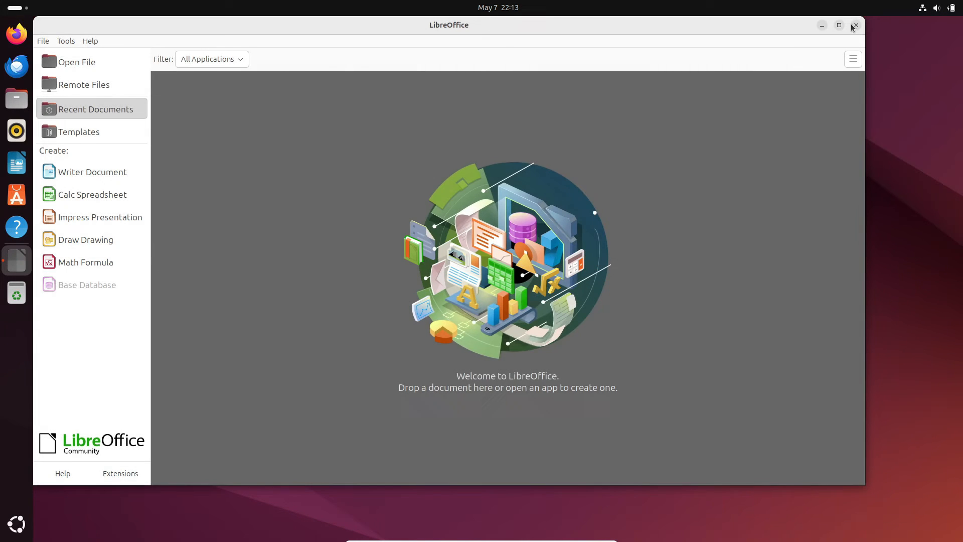
left_click(853, 25)
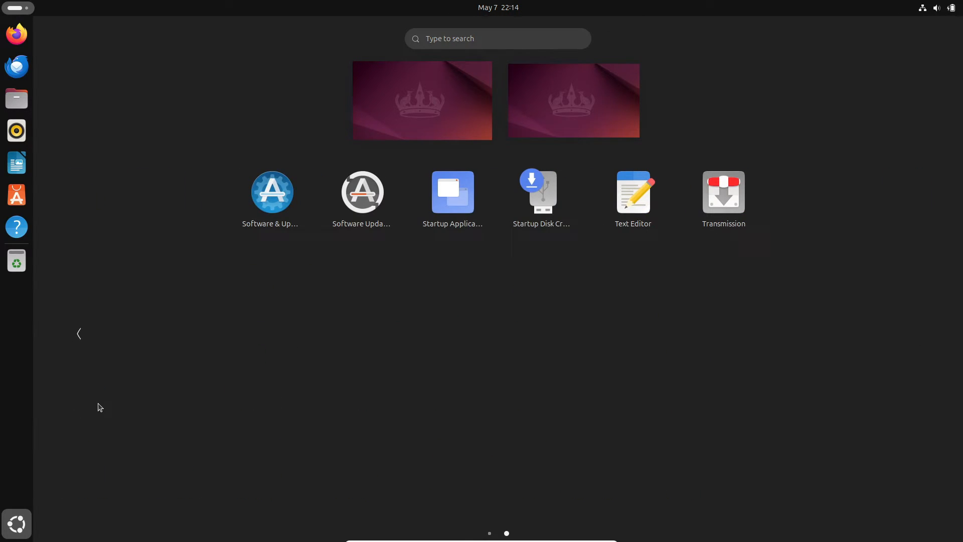
mouse_move(80, 10)
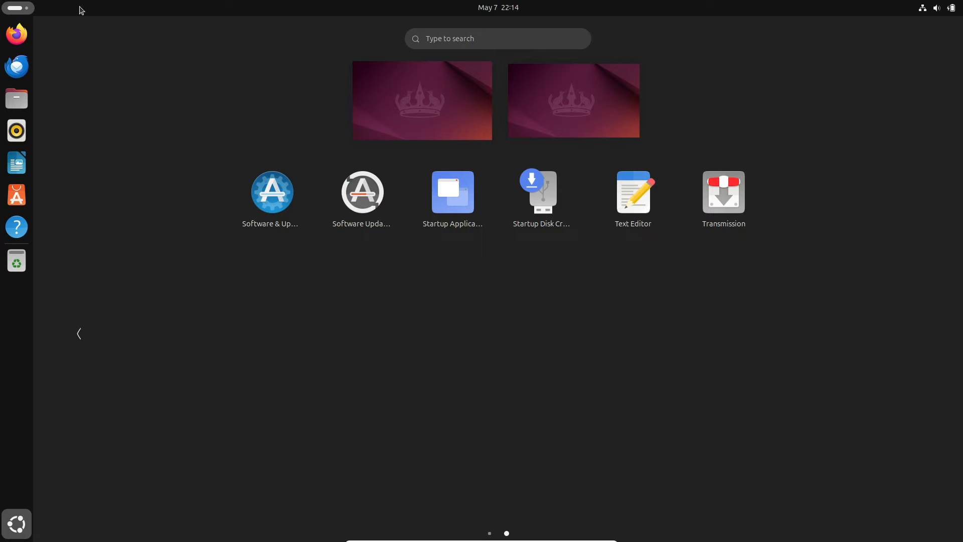
mouse_move(17, 66)
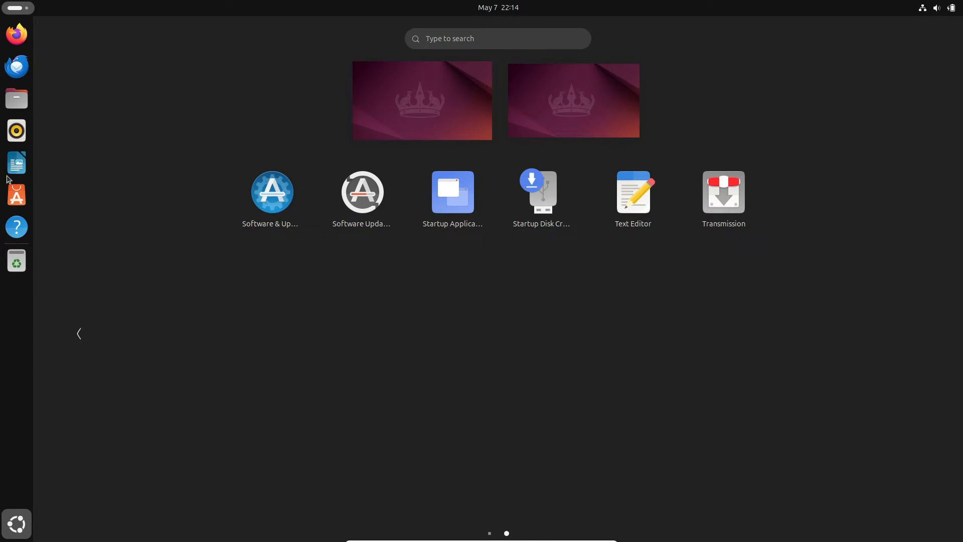
- Launch Firefox from the dock
left_click(16, 33)
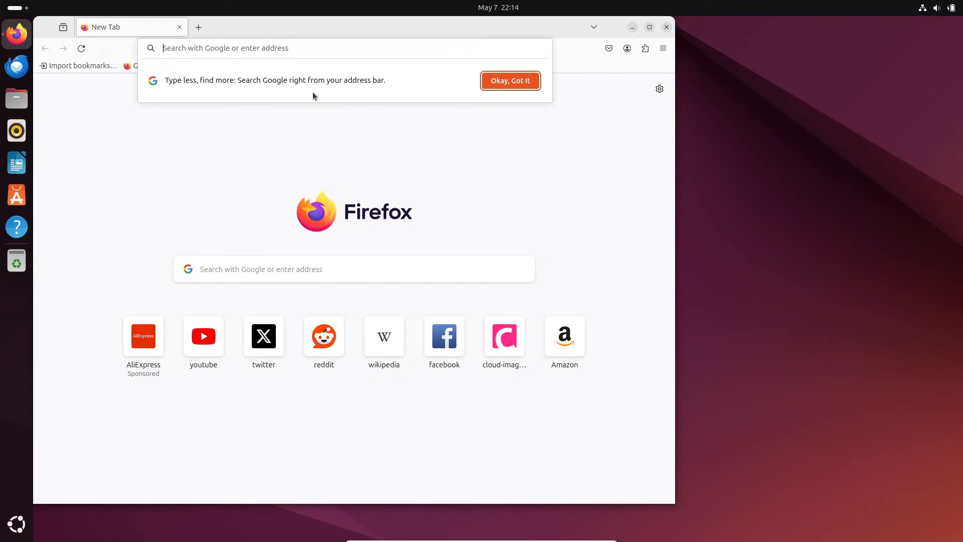
- Dismiss the Google search tip, check Firefox version 125.0.2, then close Firefox
left_click(510, 80)
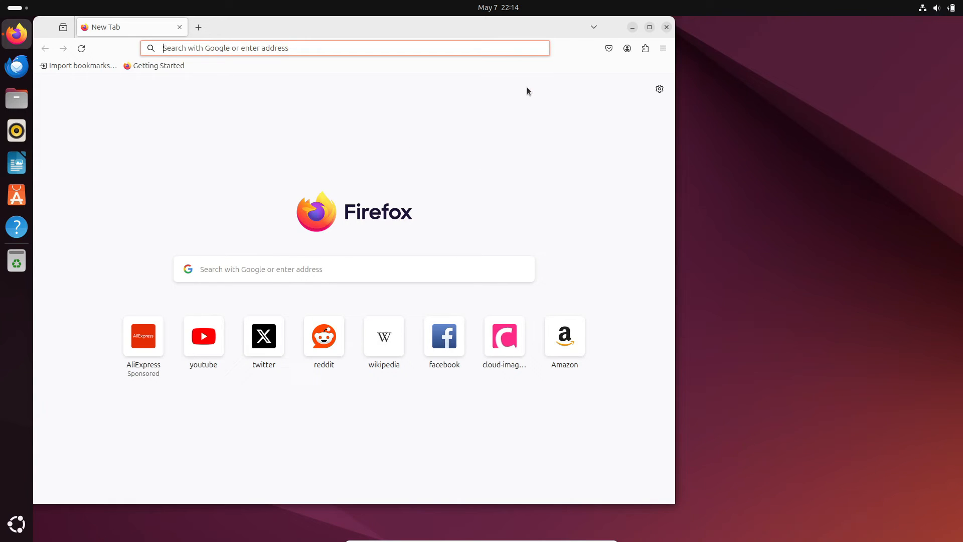
left_click(660, 88)
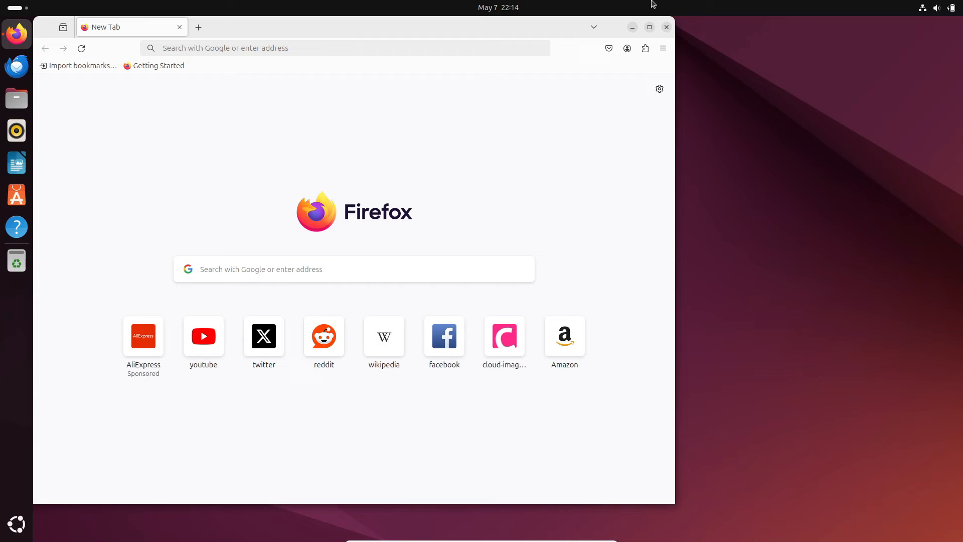
mouse_move(692, 88)
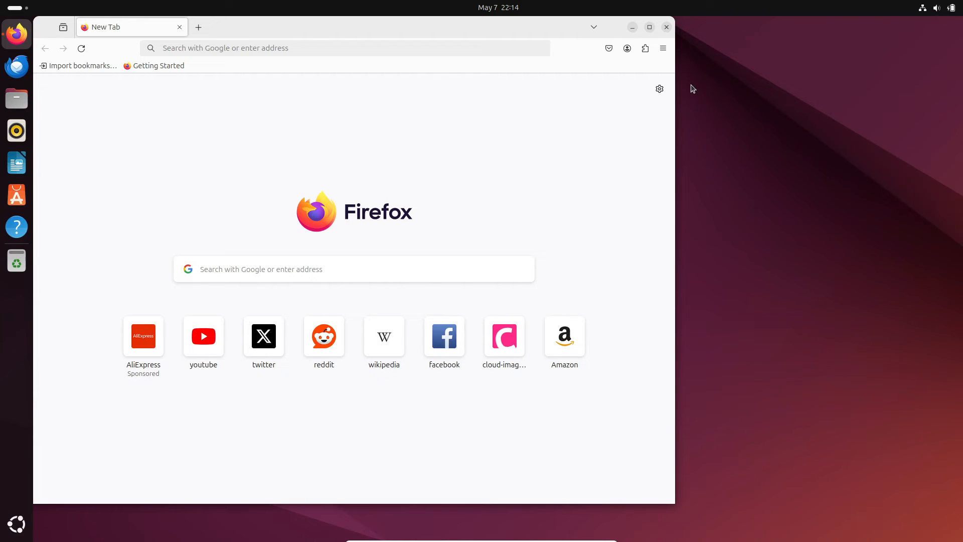
left_click(663, 48)
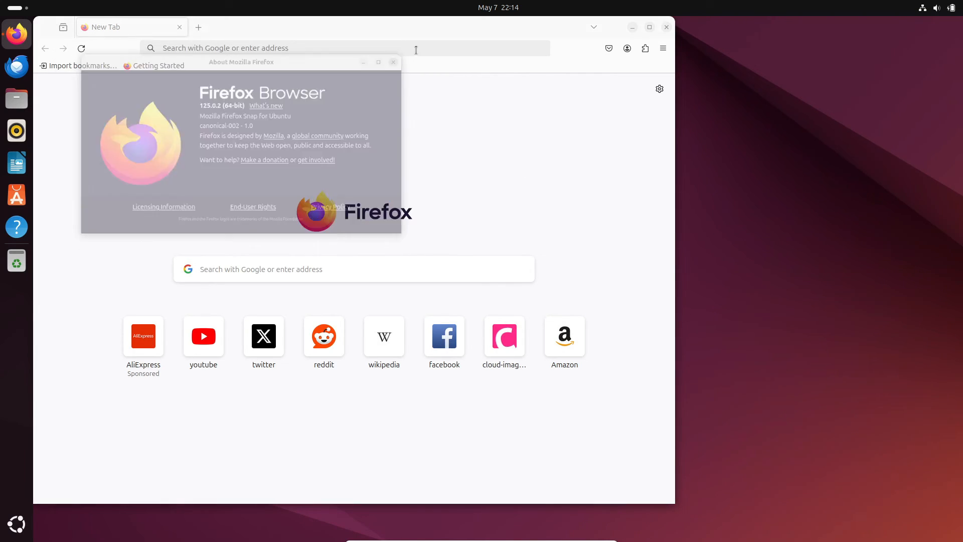
left_click(498, 8)
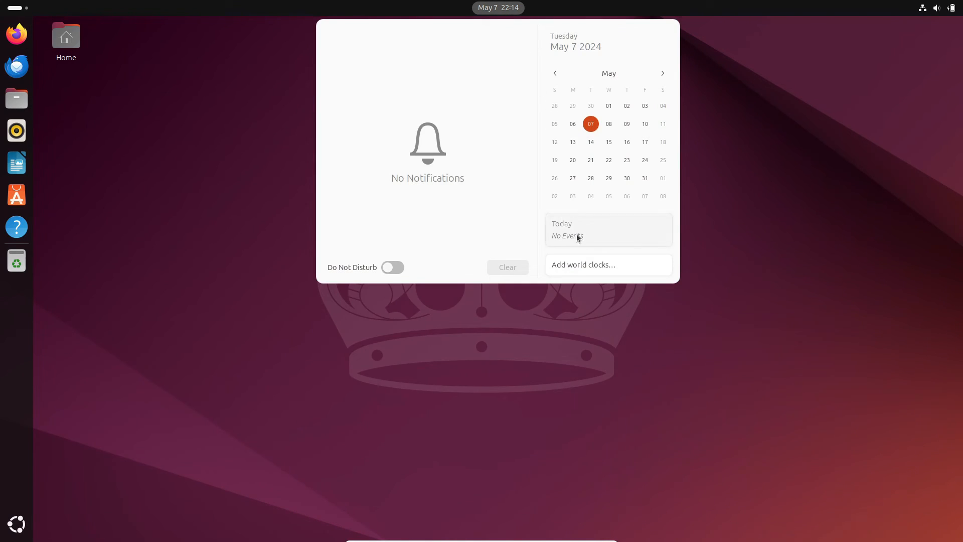
- Close the calendar panel and check the Home Folder's 199.6 MB usage in Disk Usage Analyzer
left_click(609, 123)
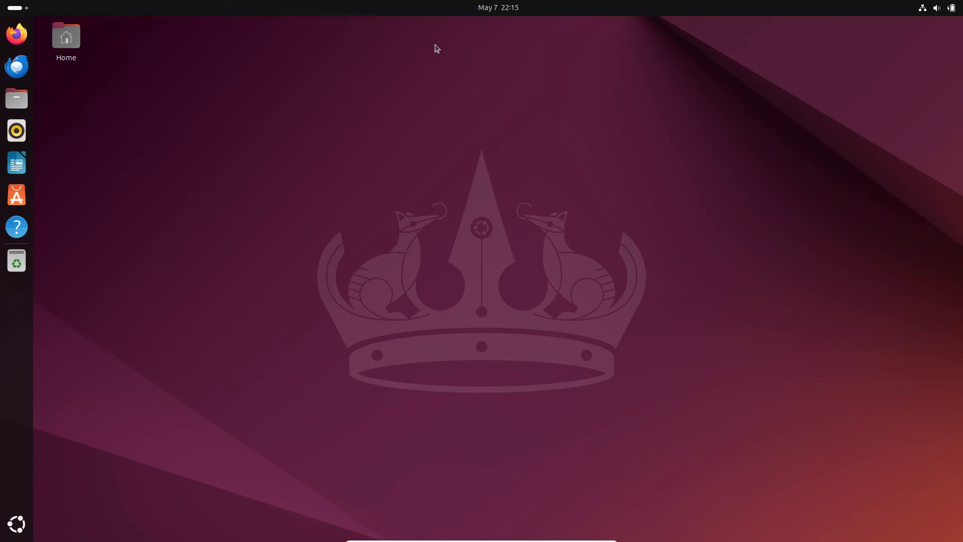
mouse_move(25, 483)
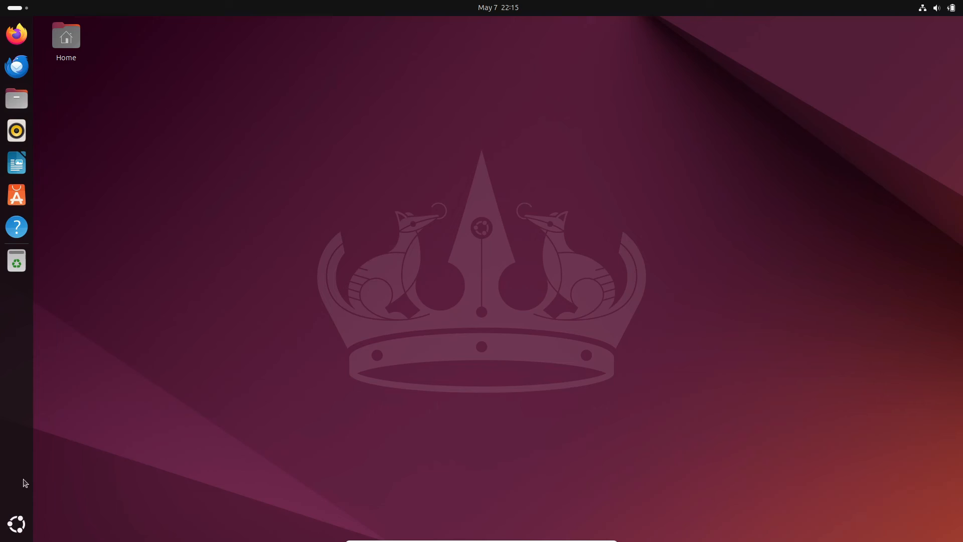
left_click(16, 524)
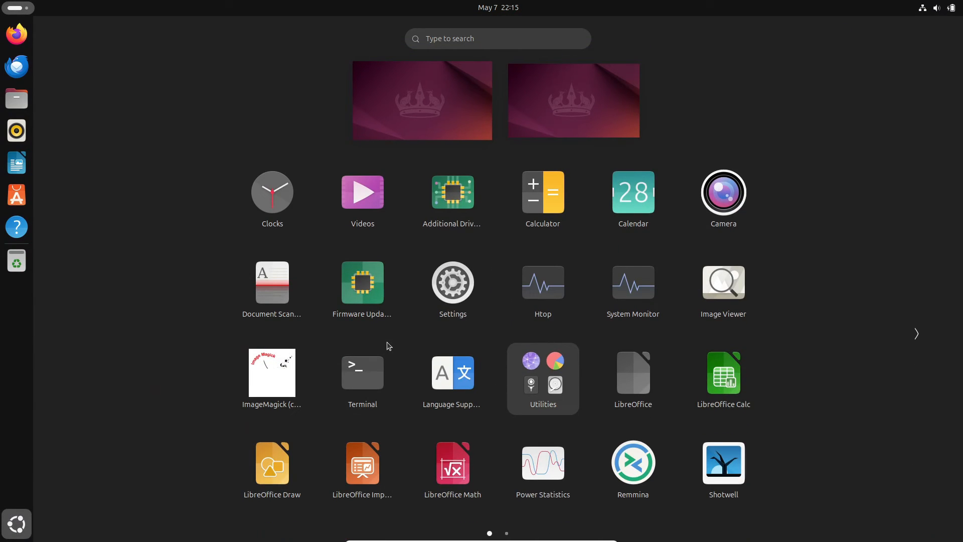
left_click(542, 379)
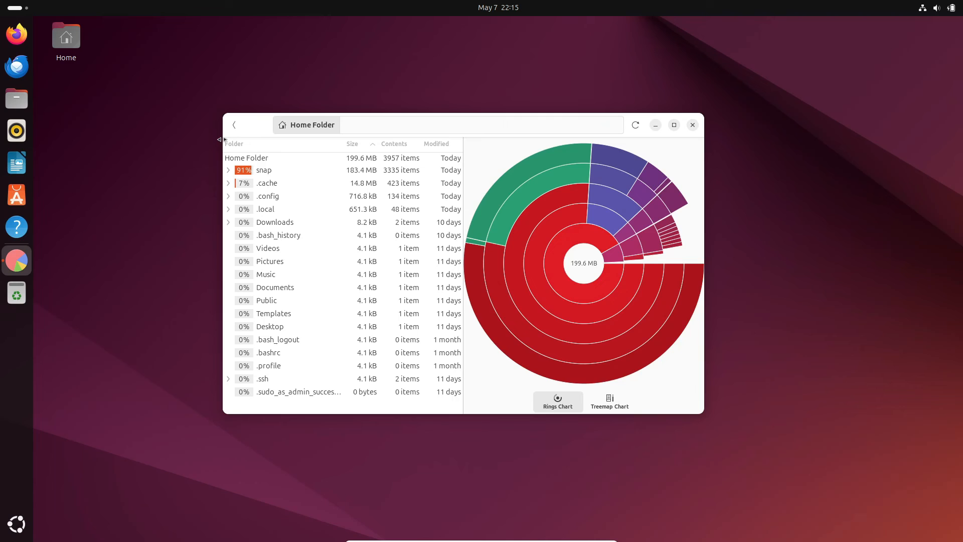
mouse_move(718, 121)
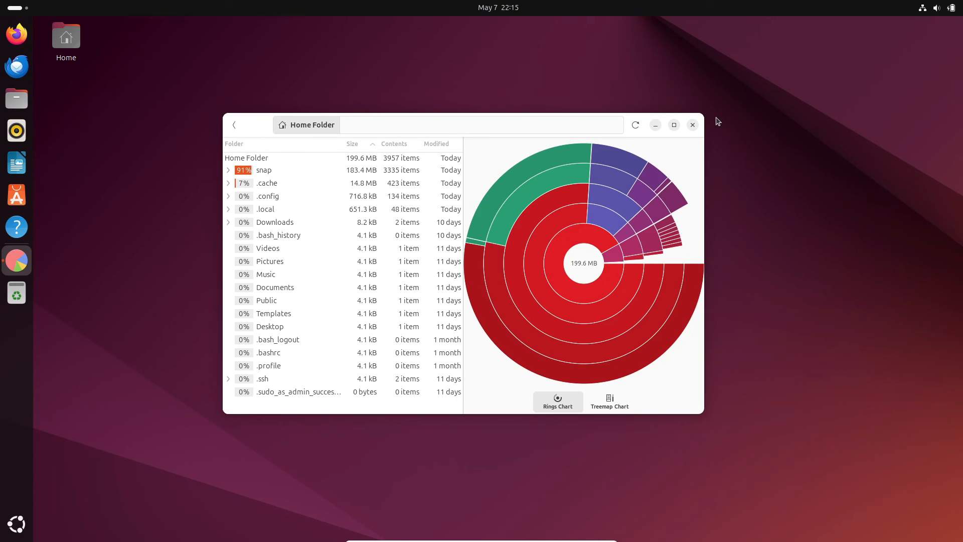
left_click(692, 125)
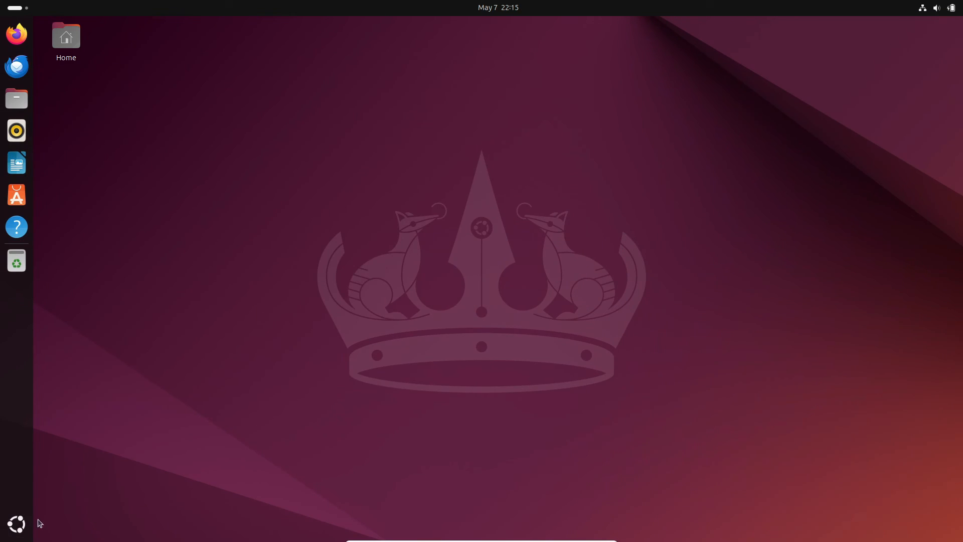
- Launch Software & Updates and view Other Software, Ubuntu Software and Authentication sections
left_click(16, 524)
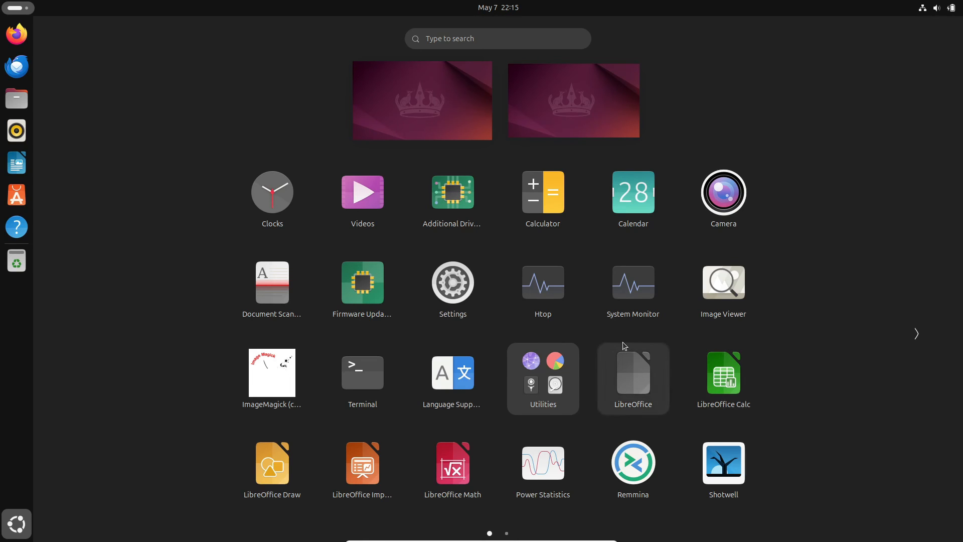
mouse_move(543, 288)
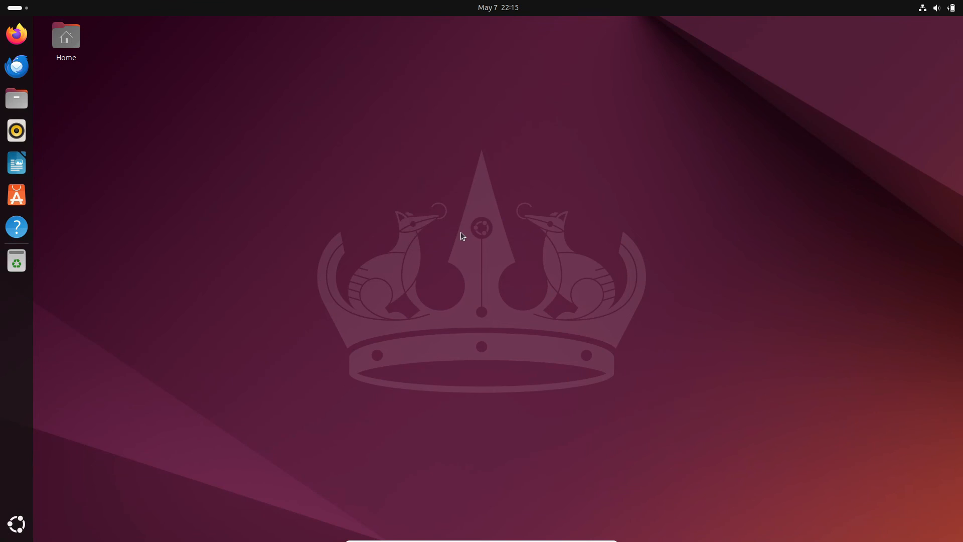
left_click(16, 260)
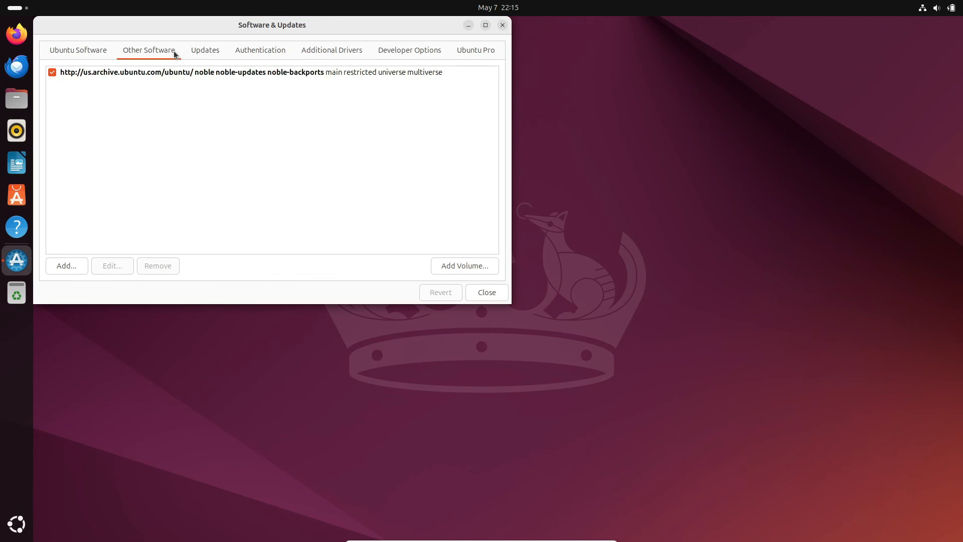
left_click(77, 50)
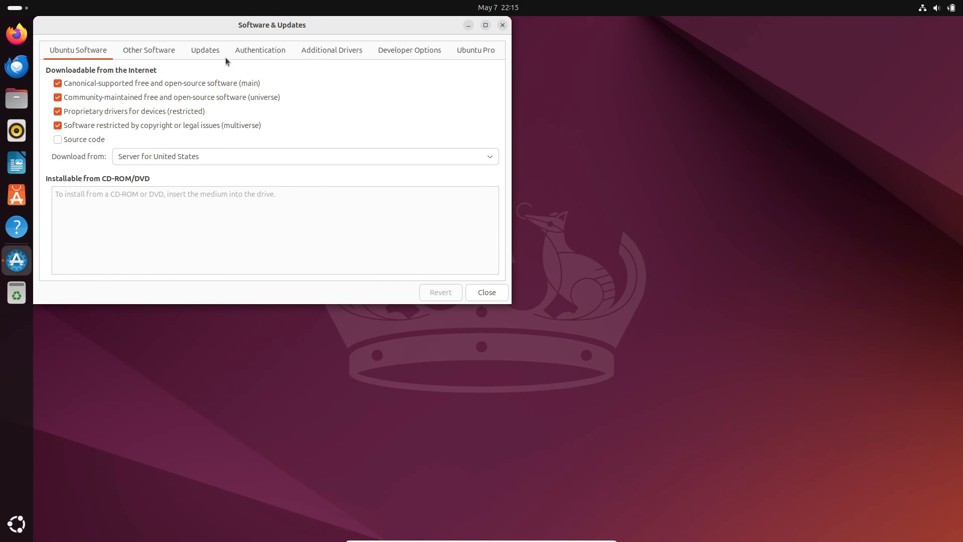
left_click(354, 93)
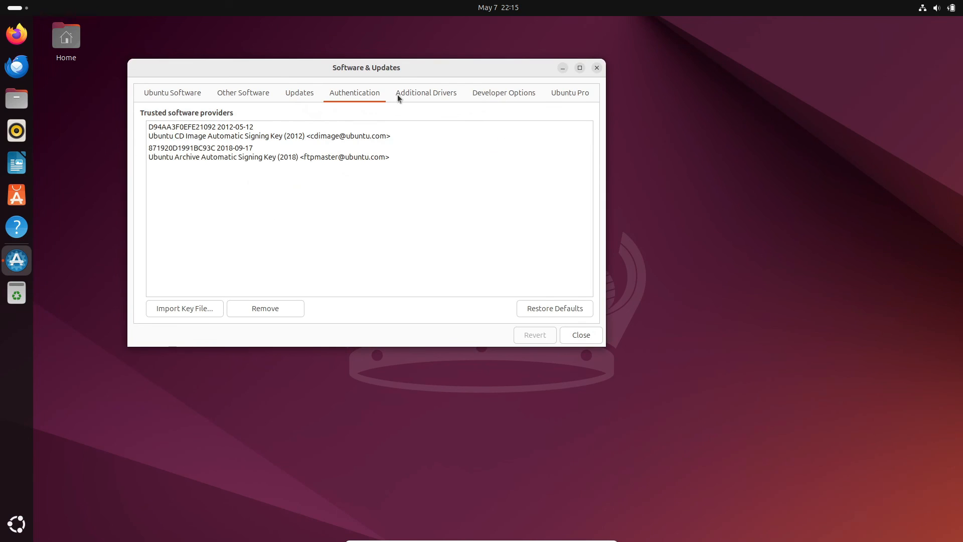